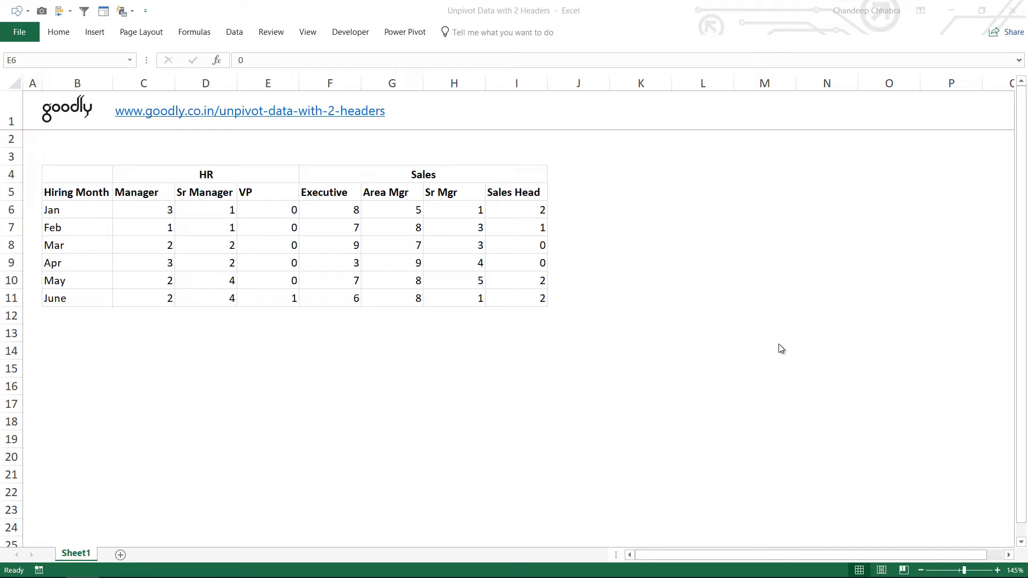
{"action": "mouse_move", "coordinate": [741, 317]}
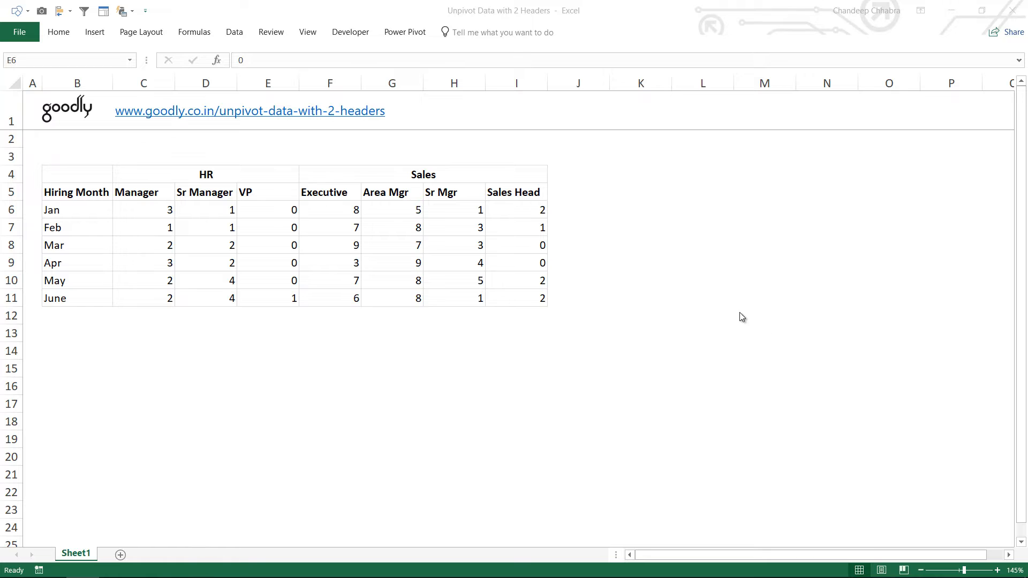
{"action": "mouse_move", "coordinate": [303, 176]}
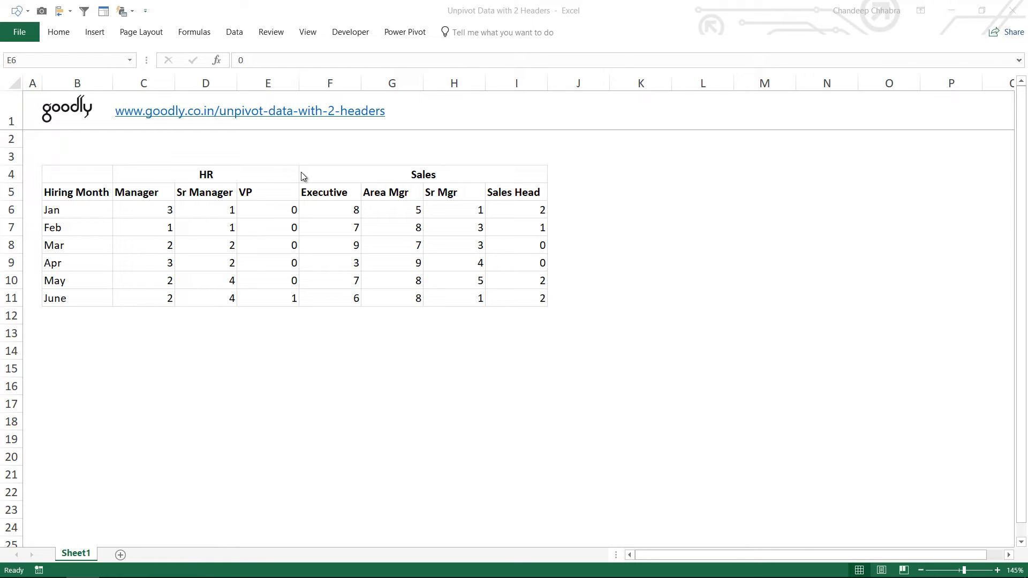
{"action": "mouse_move", "coordinate": [262, 245]}
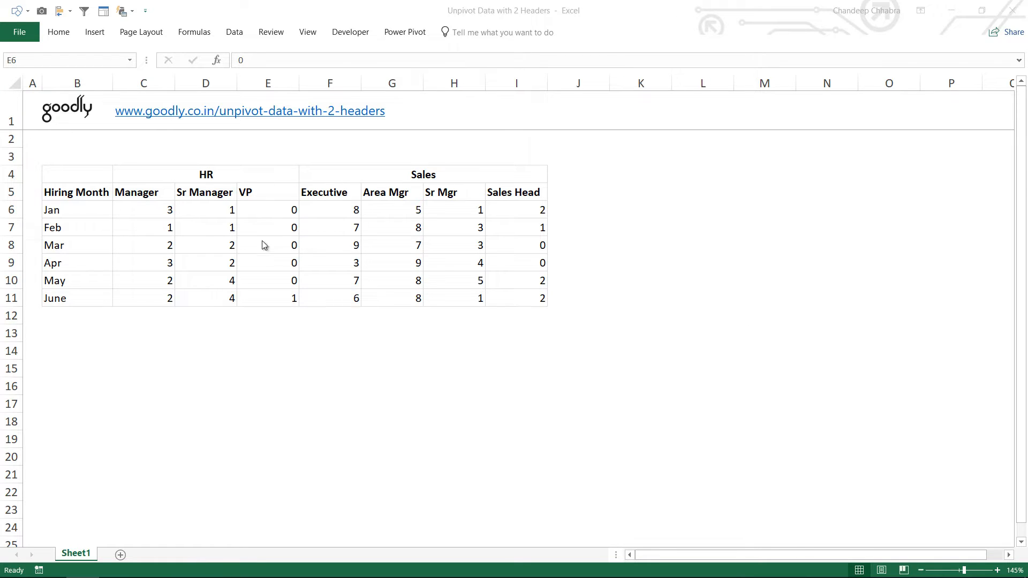
Select the full two-header hiring table range named Data, HR and Sales headings included
{"action": "left_click", "coordinate": [205, 174]}
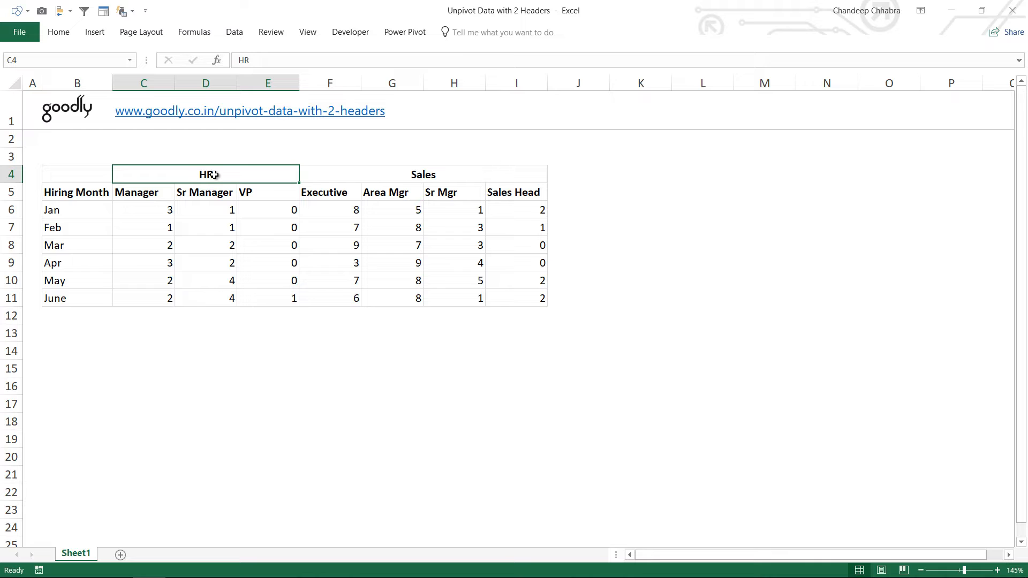
{"action": "mouse_move", "coordinate": [148, 201]}
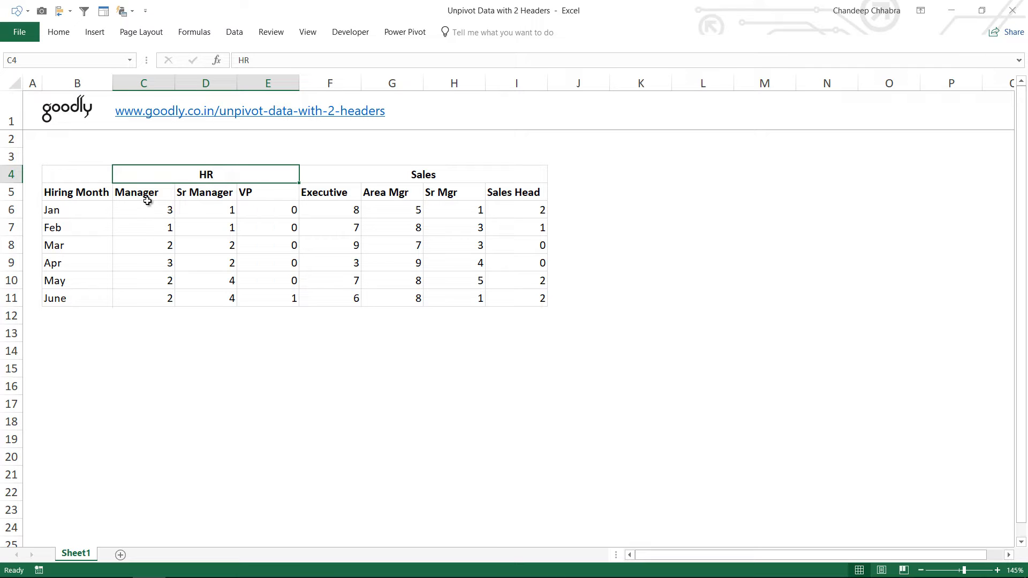
{"action": "mouse_move", "coordinate": [258, 200]}
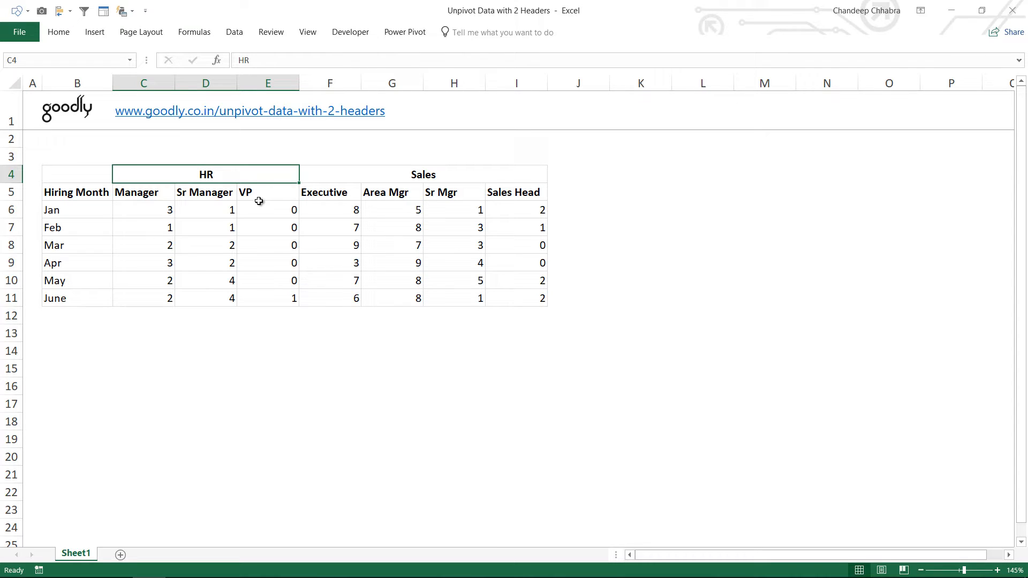
{"action": "mouse_move", "coordinate": [439, 175]}
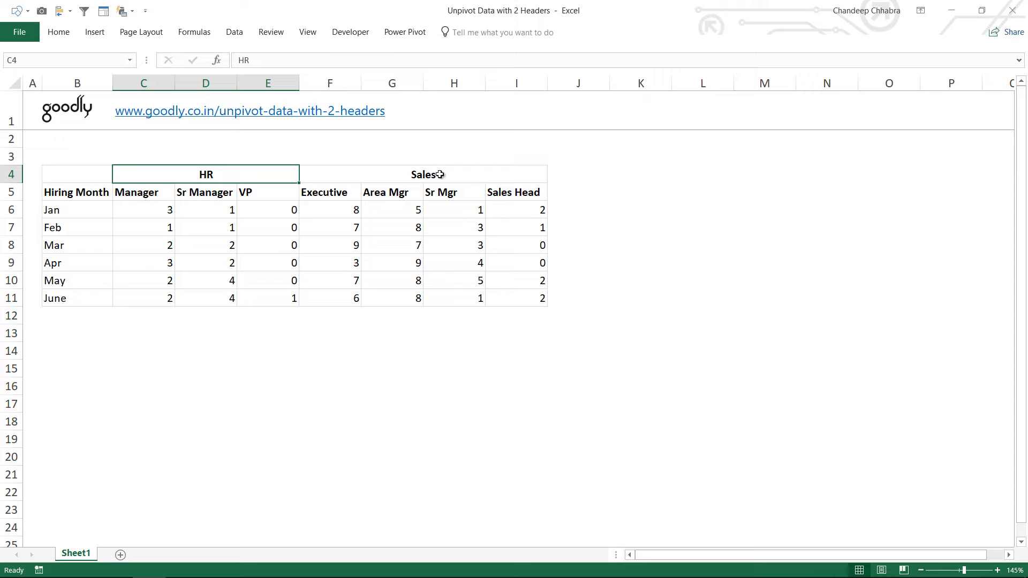
{"action": "left_click", "coordinate": [424, 174]}
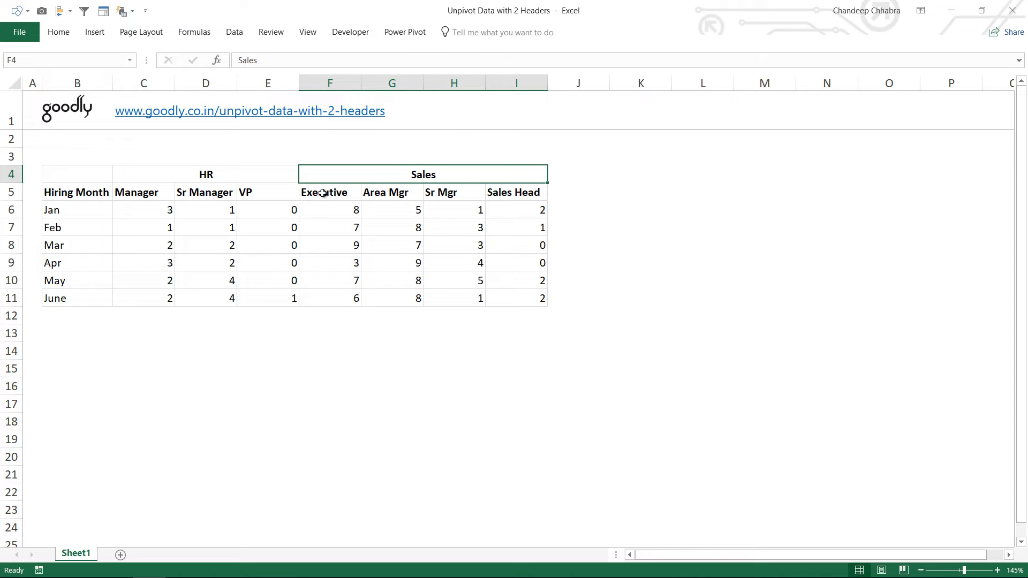
{"action": "mouse_move", "coordinate": [374, 188]}
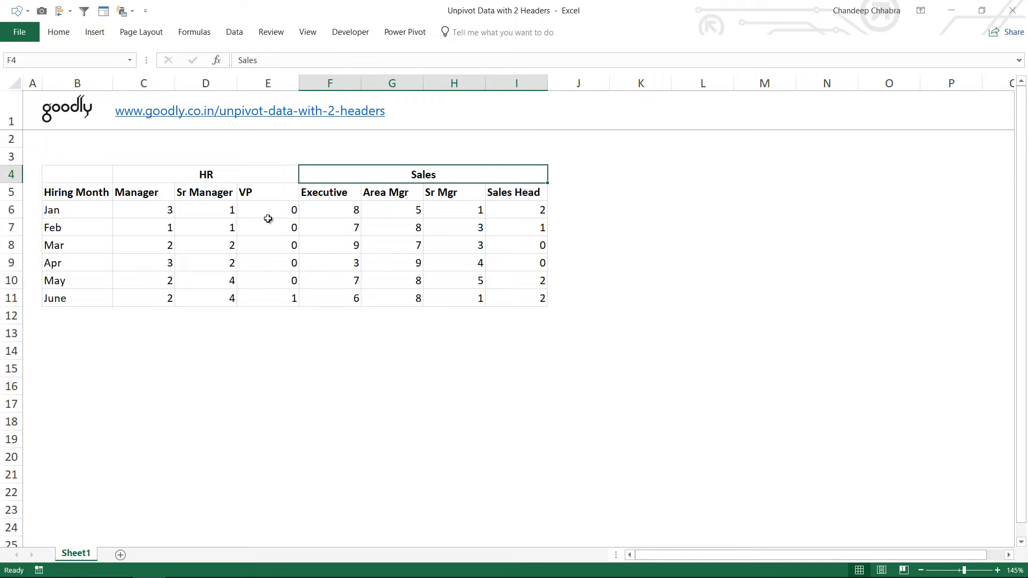
{"action": "mouse_move", "coordinate": [325, 234]}
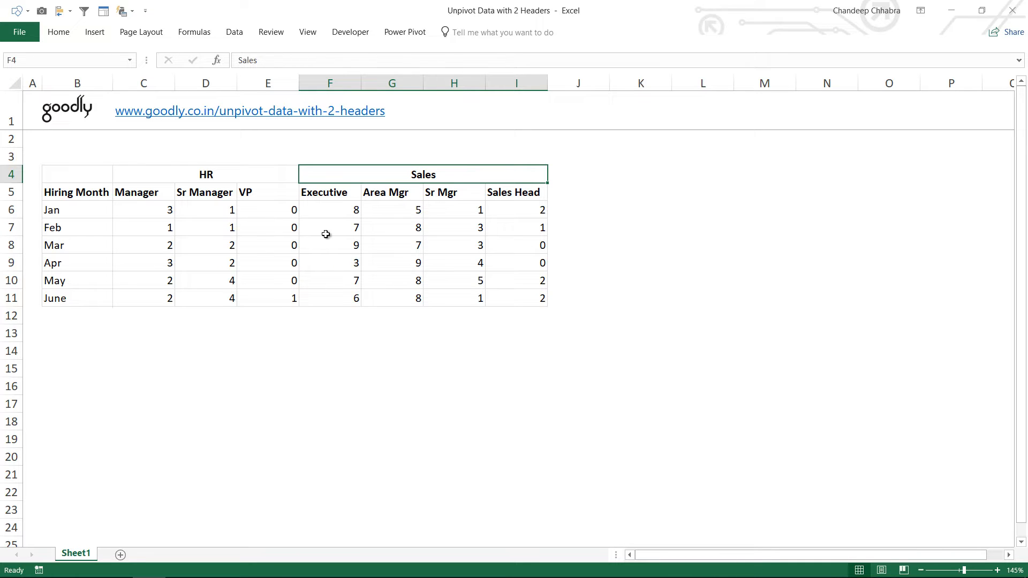
{"action": "mouse_move", "coordinate": [215, 217]}
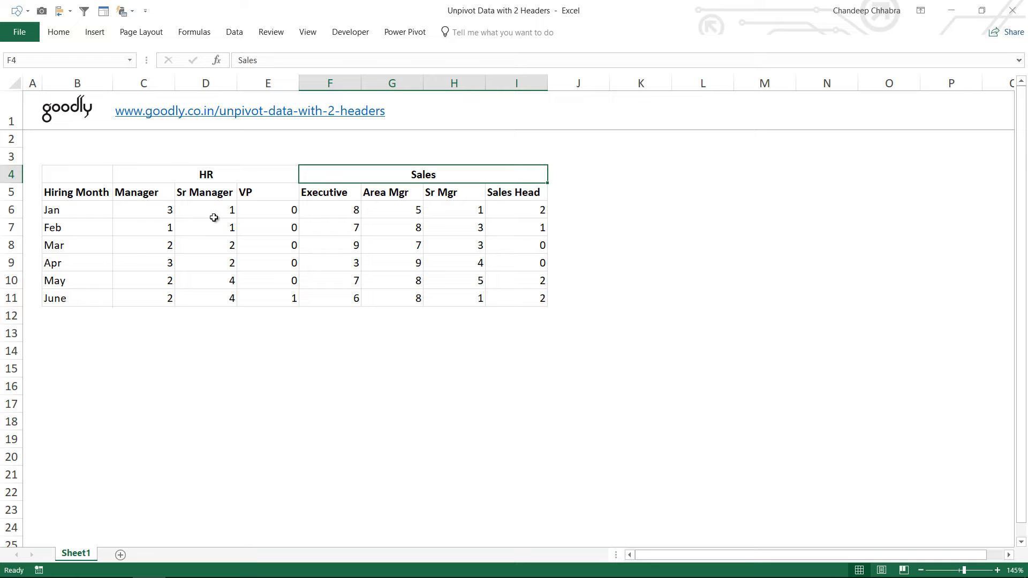
{"action": "mouse_move", "coordinate": [357, 261]}
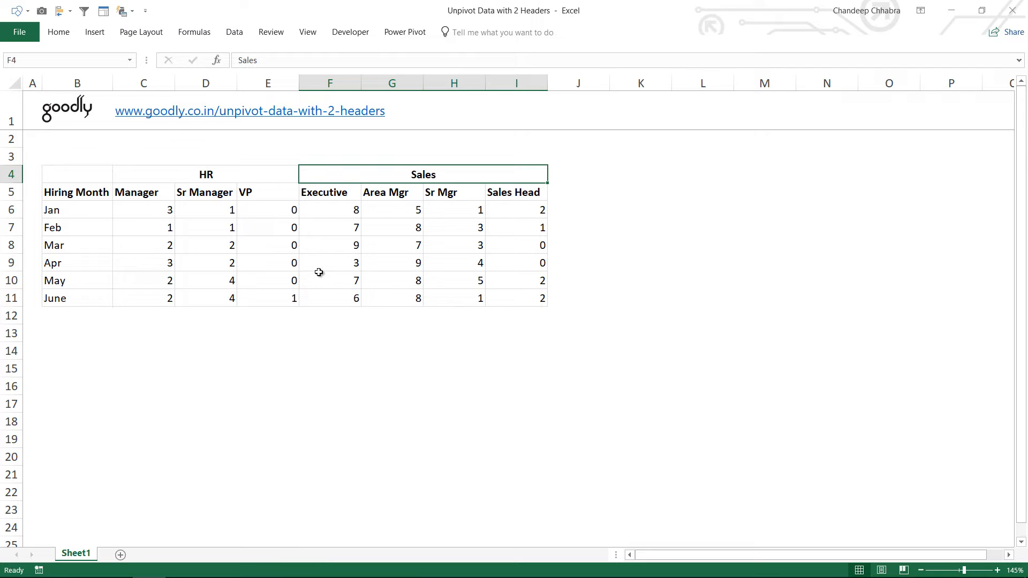
{"action": "mouse_move", "coordinate": [237, 177]}
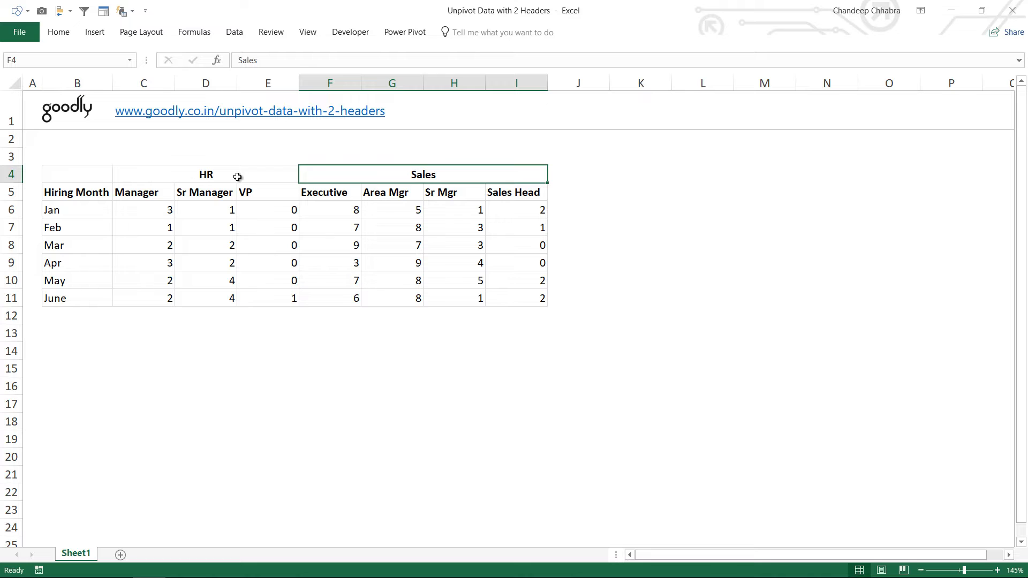
{"action": "left_click", "coordinate": [143, 191]}
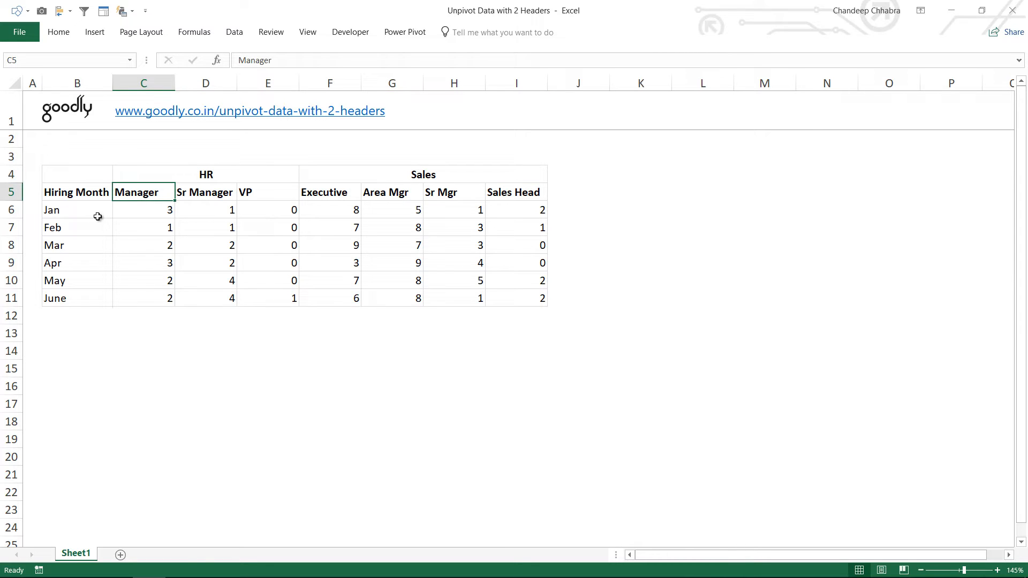
{"action": "left_click", "coordinate": [143, 209]}
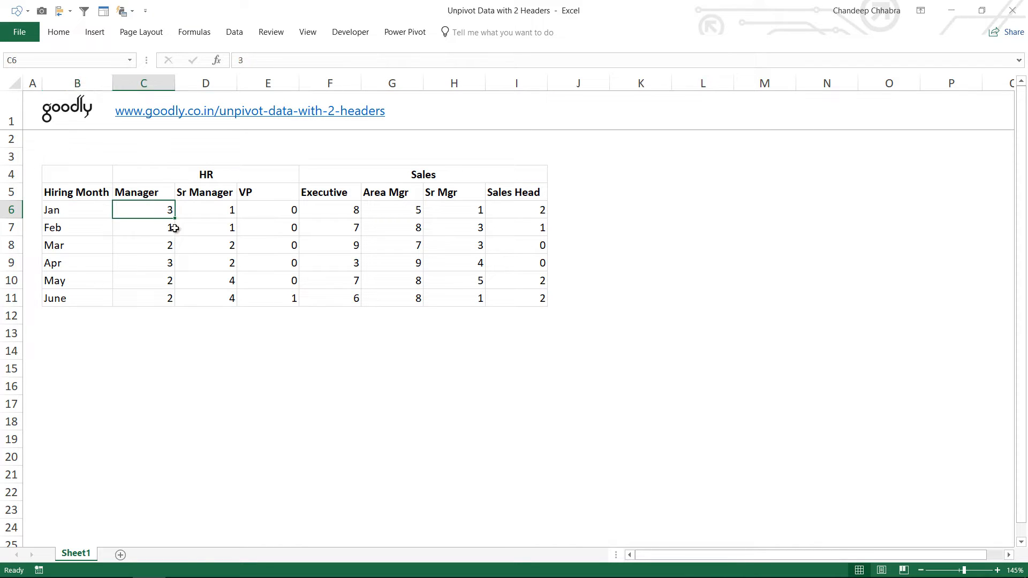
{"action": "left_click", "coordinate": [206, 192]}
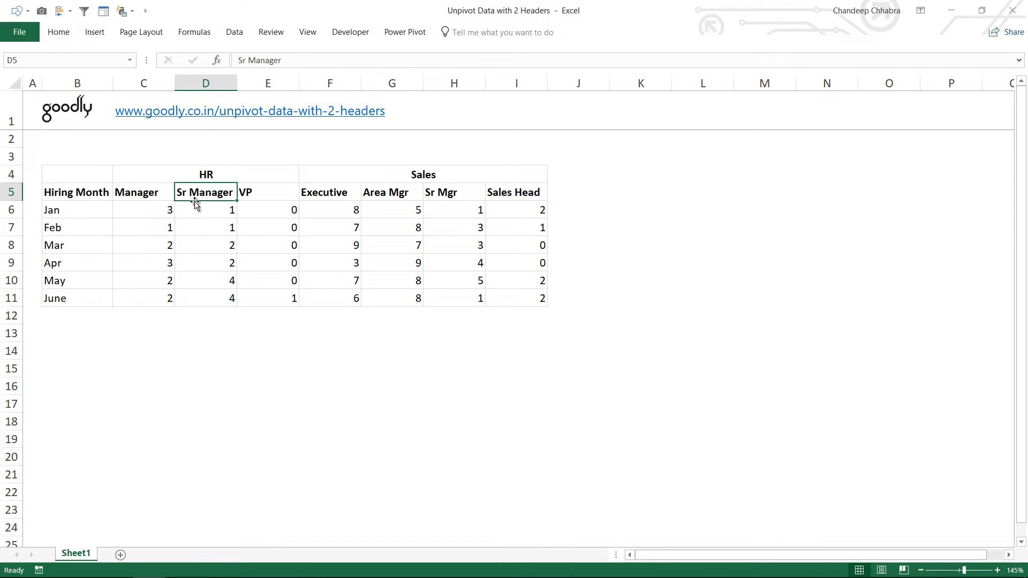
{"action": "left_click", "coordinate": [206, 209]}
{"action": "type", "text": "ata"}
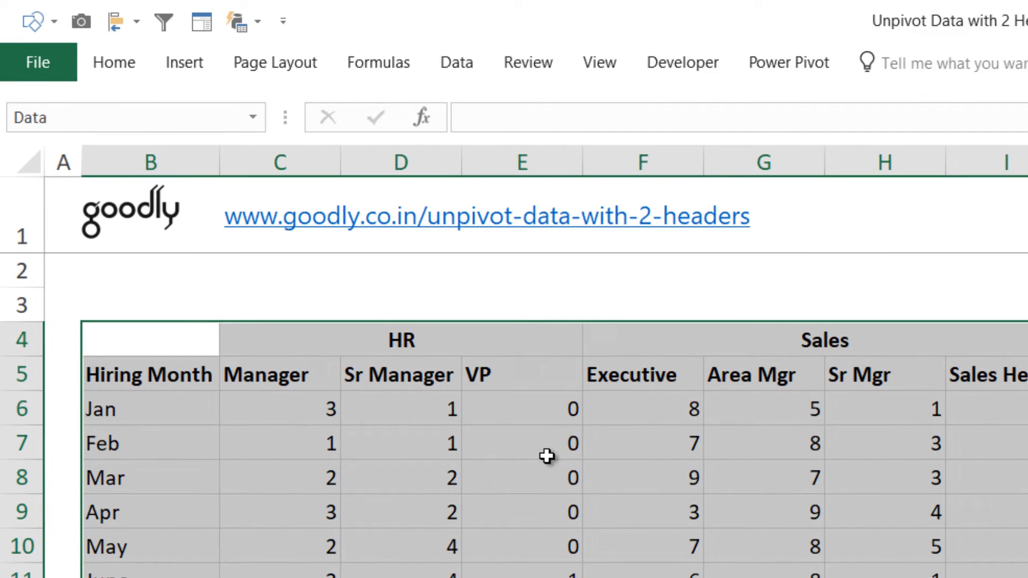
Load the hiring table into Power Query as the Data query with header rows kept as data
{"action": "left_click", "coordinate": [521, 443]}
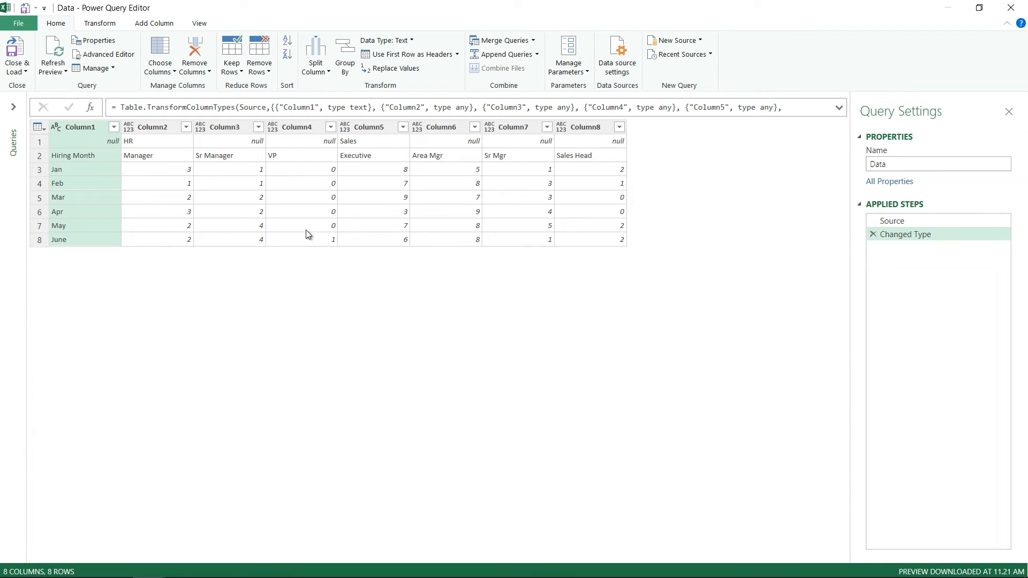
{"action": "mouse_move", "coordinate": [172, 188]}
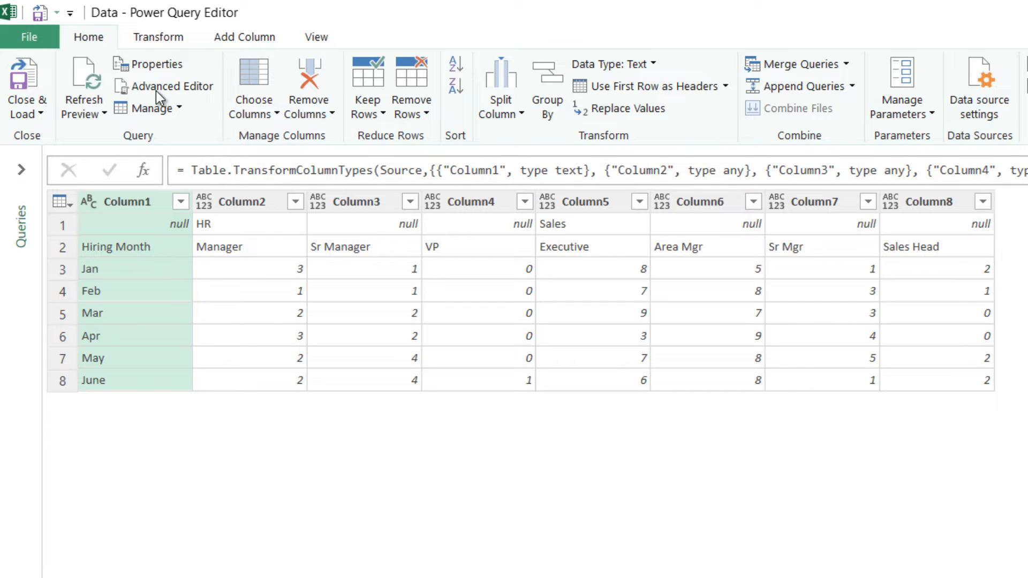
{"action": "left_click", "coordinate": [159, 37]}
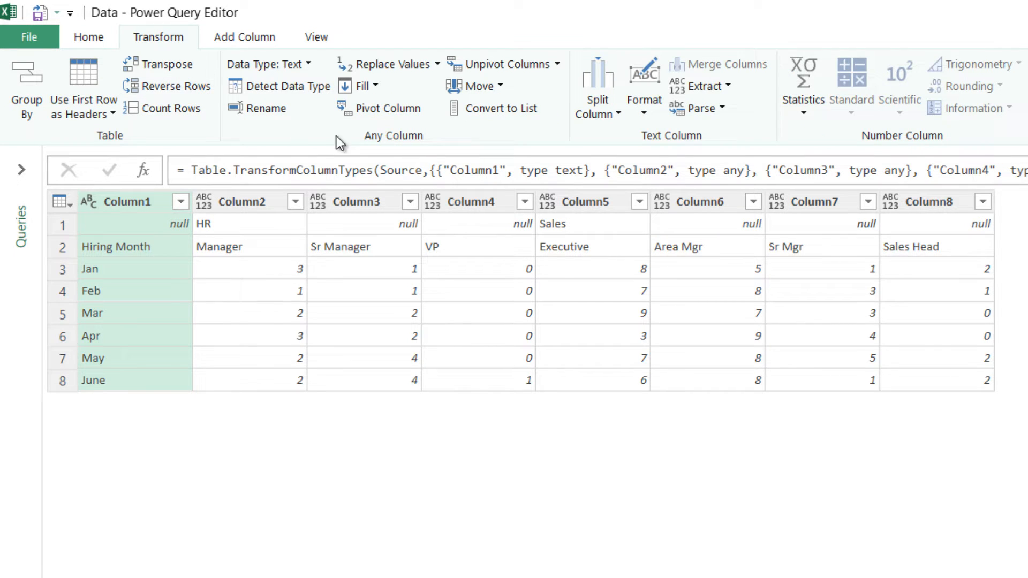
Transpose the table so HR, Sales and designations run down the first columns, months across
{"action": "left_click", "coordinate": [165, 64]}
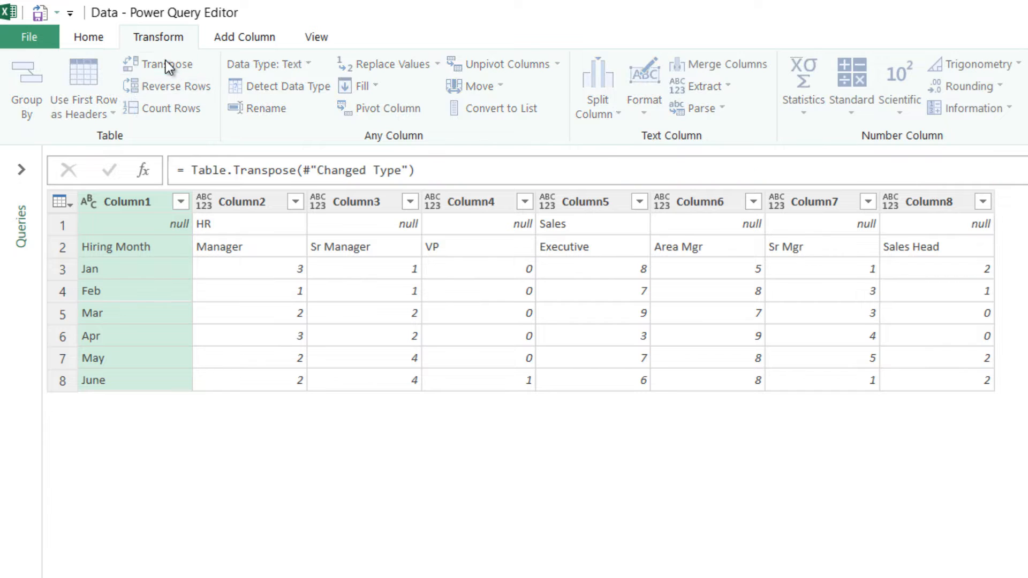
{"action": "left_click", "coordinate": [167, 63]}
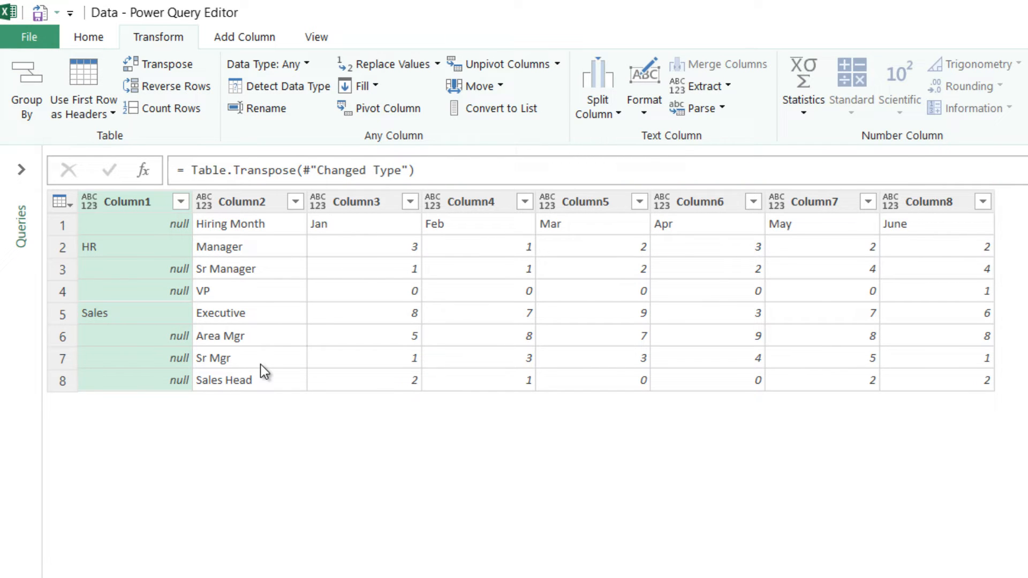
{"action": "left_click", "coordinate": [89, 246]}
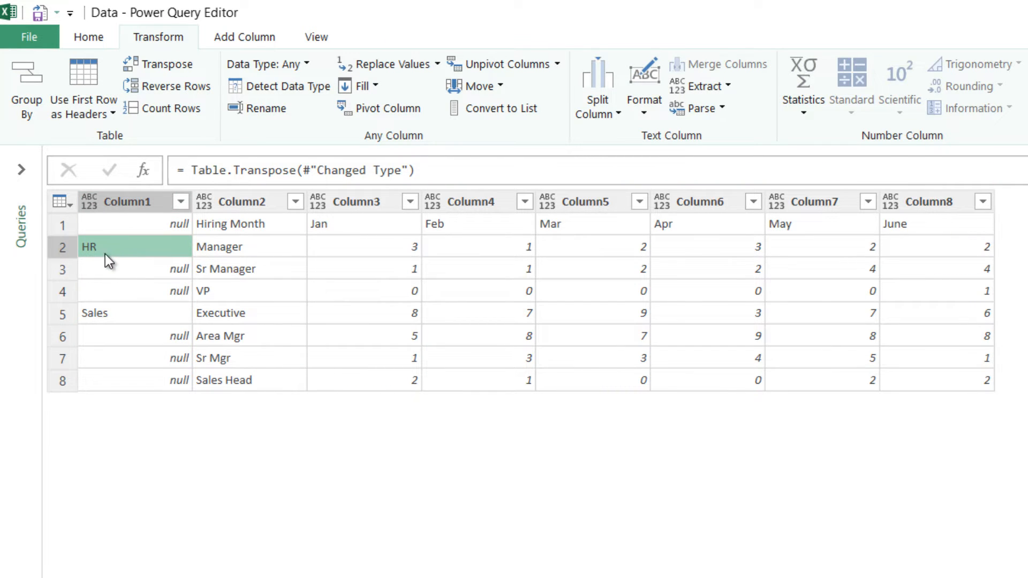
{"action": "mouse_move", "coordinate": [127, 257]}
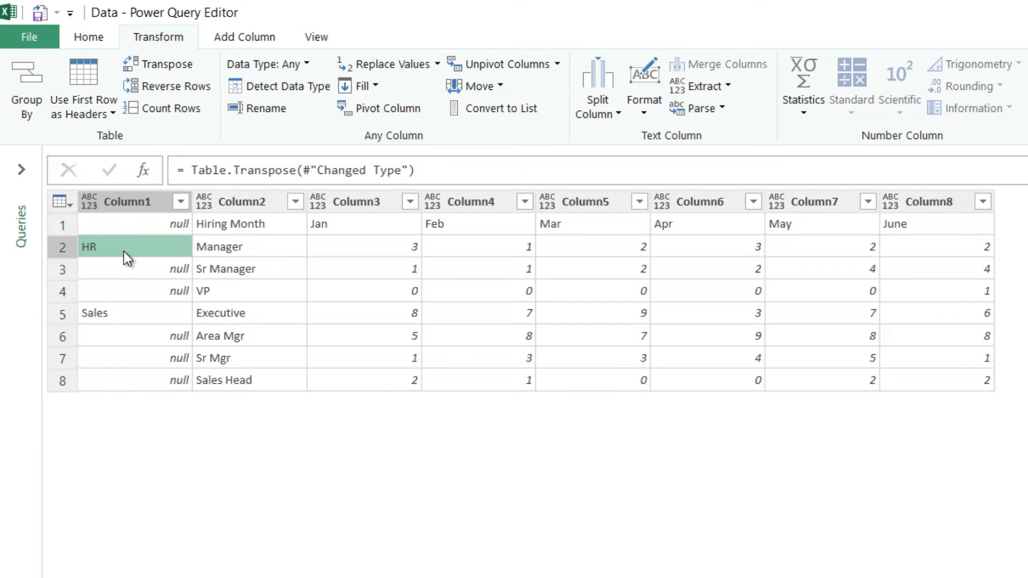
{"action": "mouse_move", "coordinate": [121, 315]}
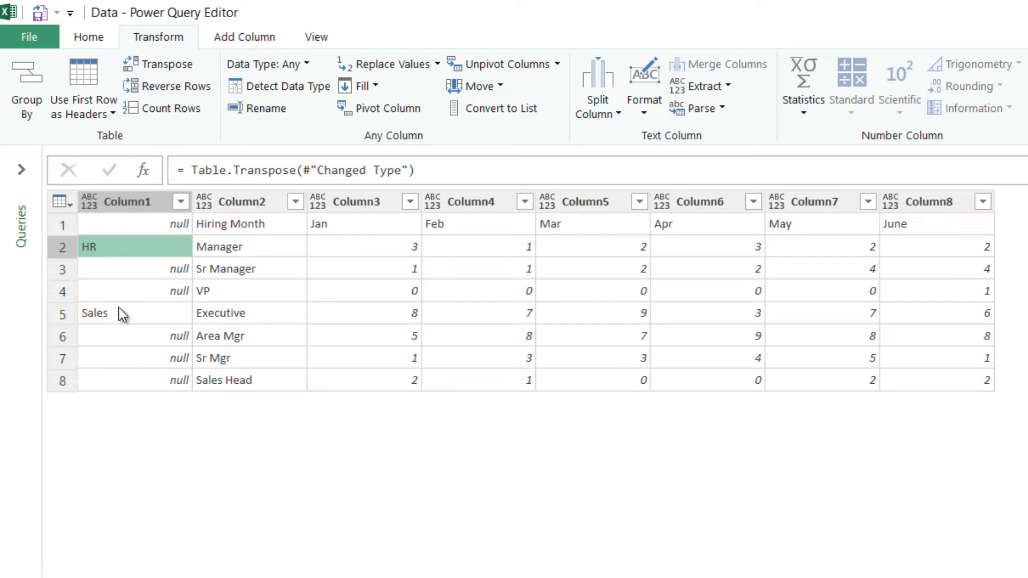
{"action": "mouse_move", "coordinate": [111, 327]}
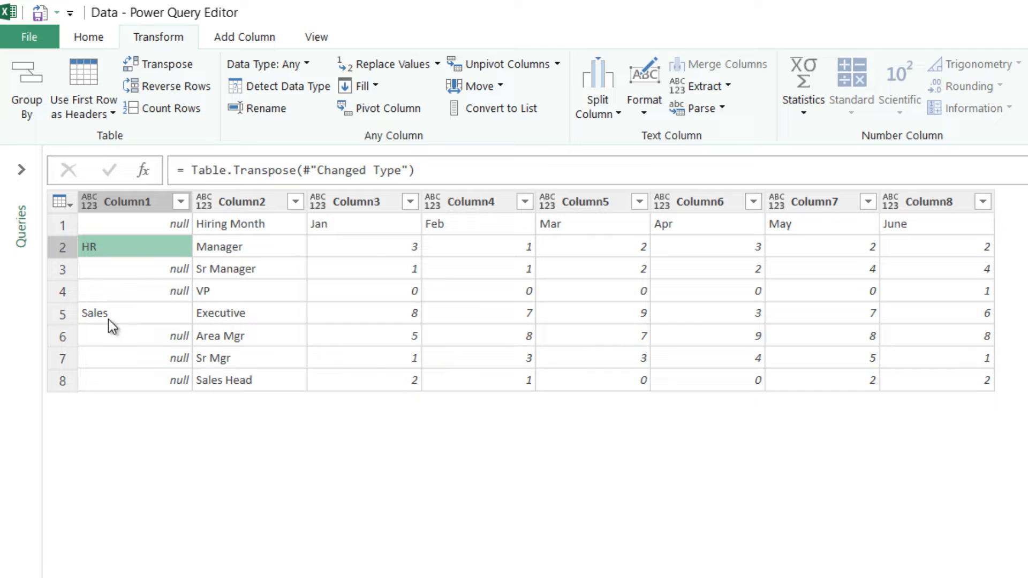
{"action": "mouse_move", "coordinate": [147, 375]}
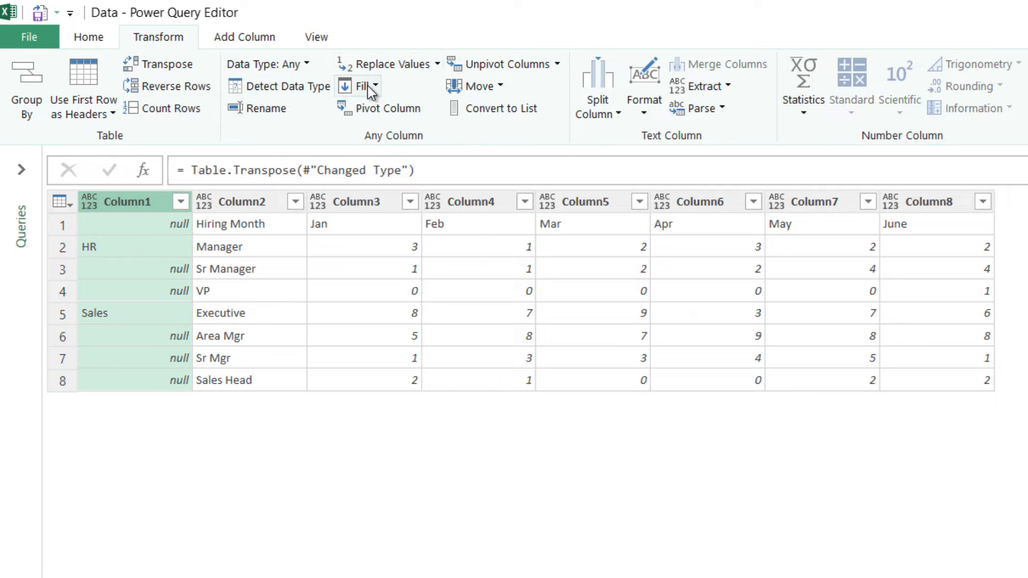
Fill HR and Sales down Column1 over the null cells
{"action": "left_click", "coordinate": [375, 86]}
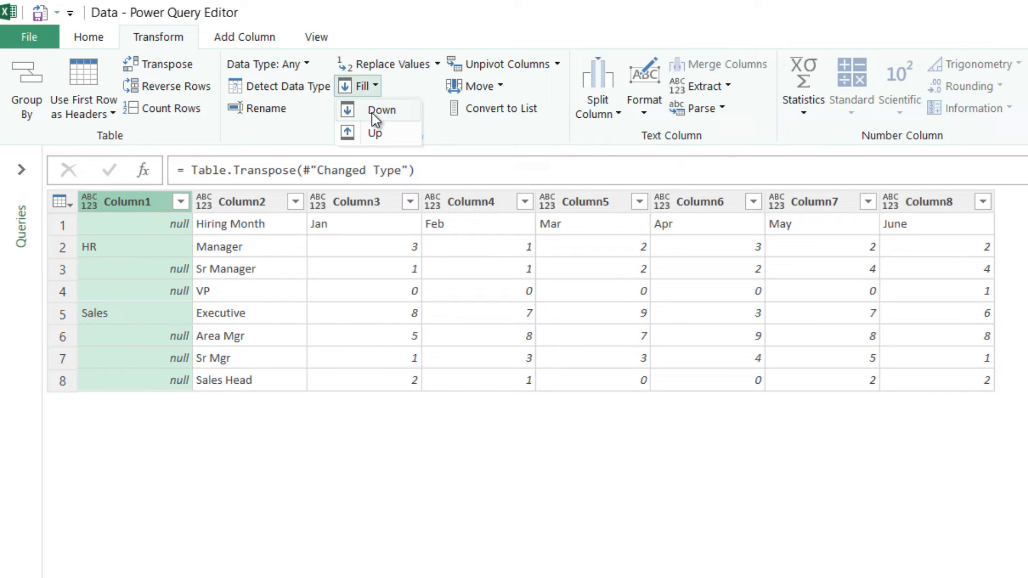
{"action": "left_click", "coordinate": [383, 109]}
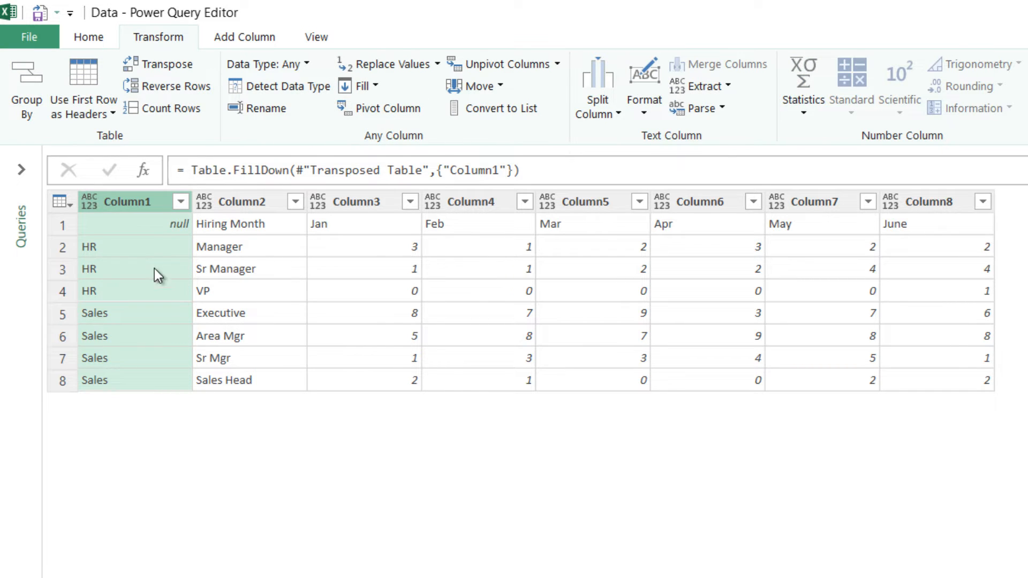
{"action": "mouse_move", "coordinate": [676, 226]}
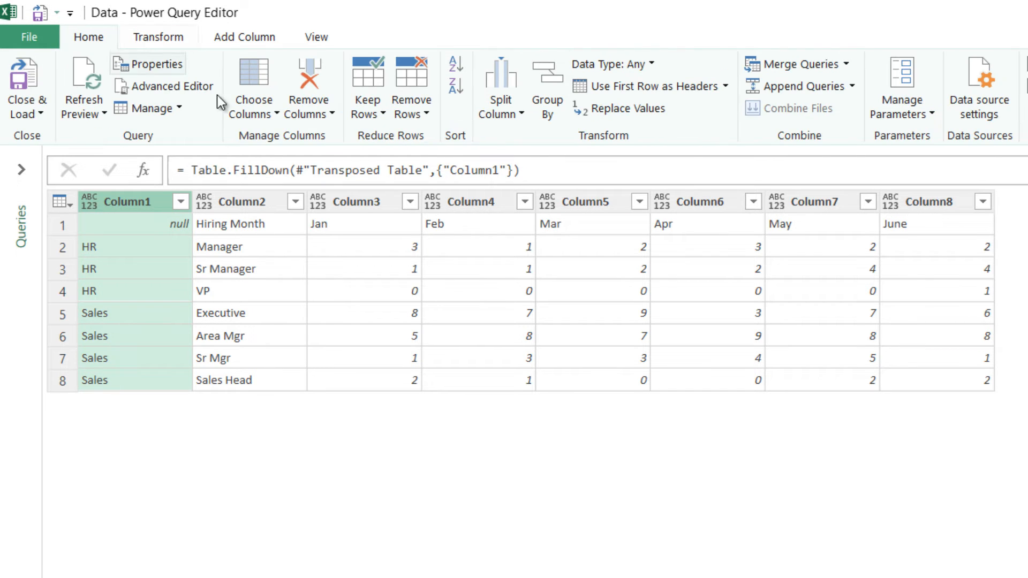
{"action": "mouse_move", "coordinate": [457, 235]}
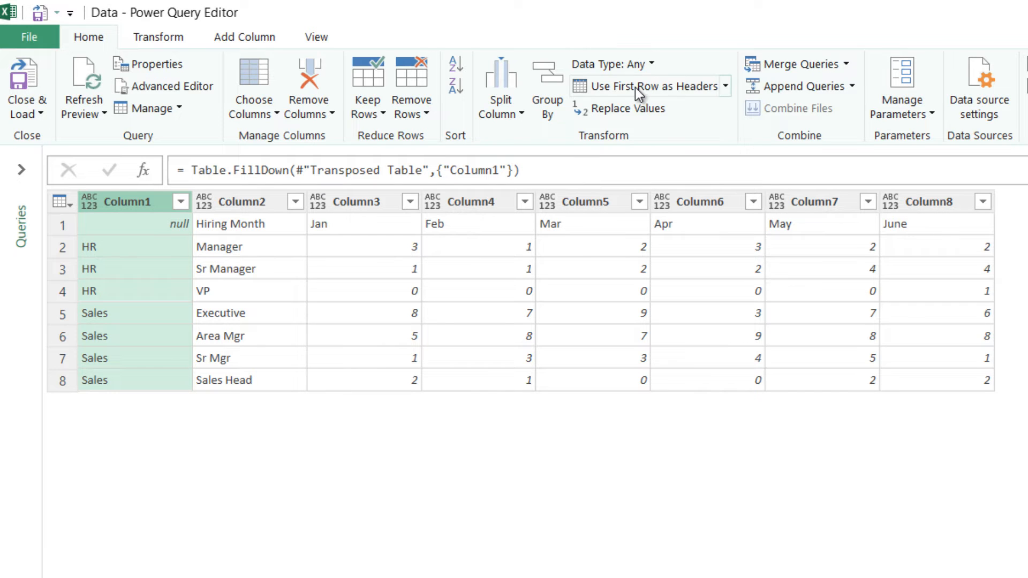
Promote the first row to headers, giving Hiring Month and Jan–June columns
{"action": "left_click", "coordinate": [635, 86]}
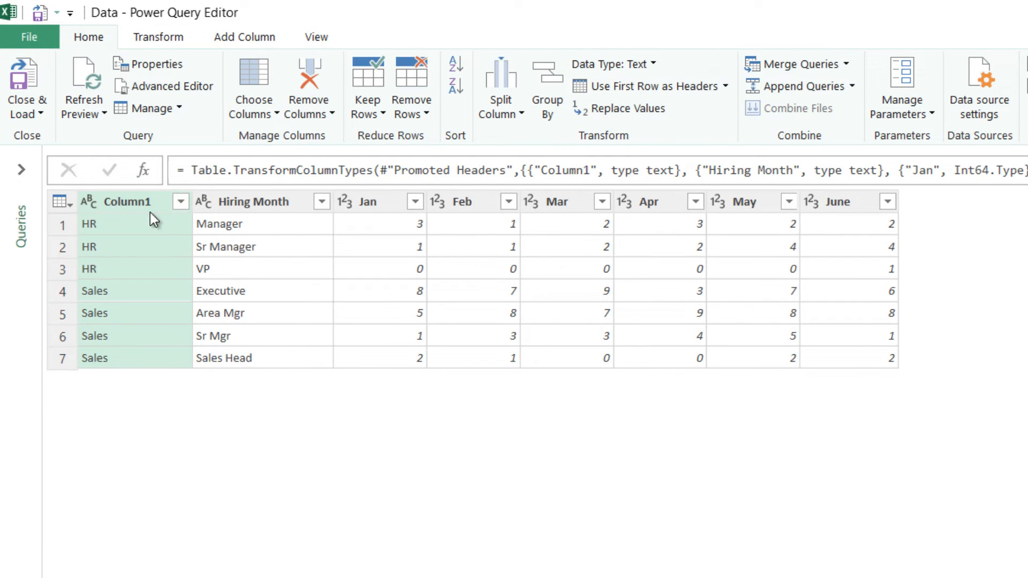
{"action": "mouse_move", "coordinate": [247, 247]}
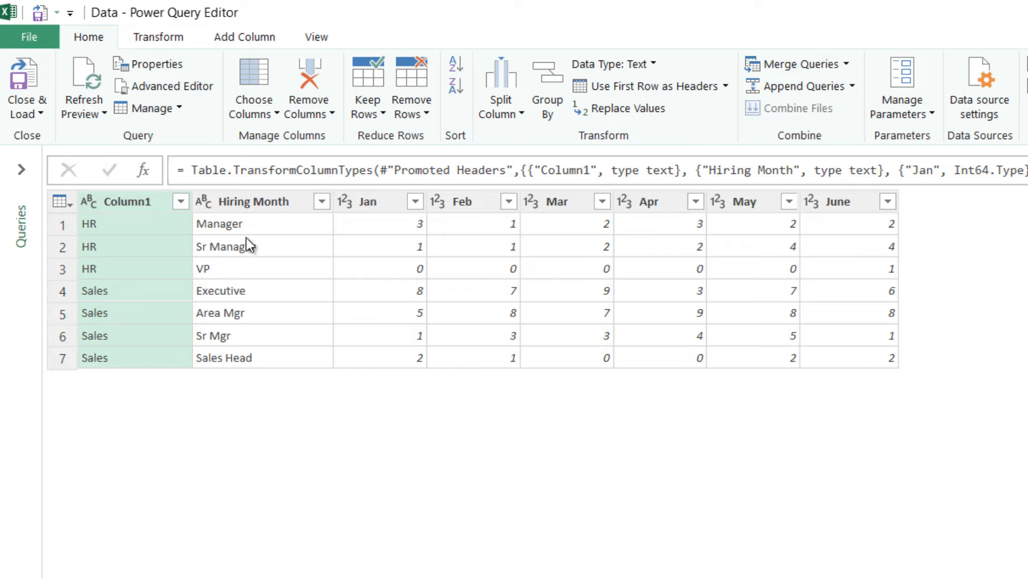
{"action": "mouse_move", "coordinate": [334, 232]}
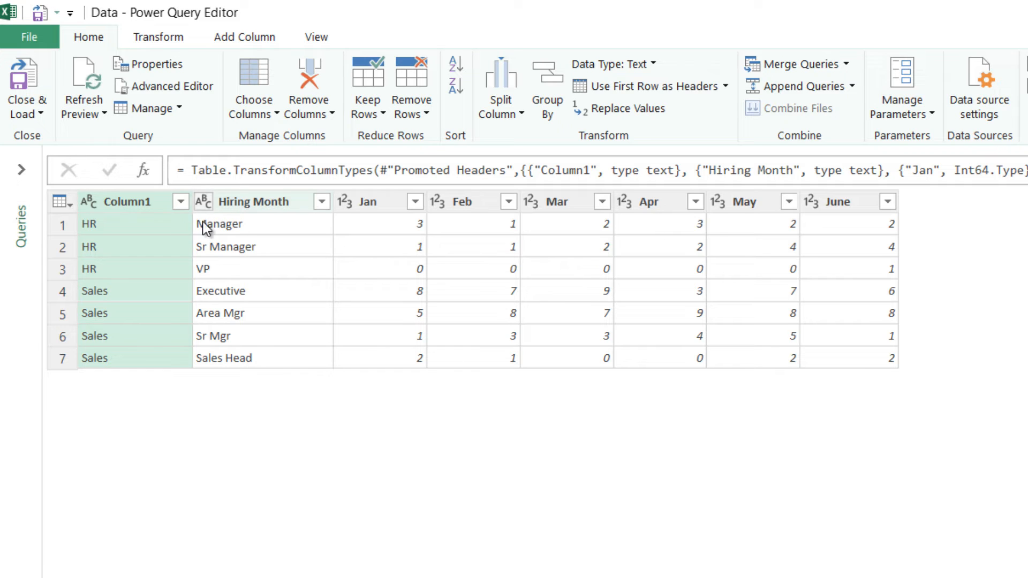
Unpivot the Jan–June columns into Attribute and Value rows per department and designation
{"action": "right_click", "coordinate": [252, 202]}
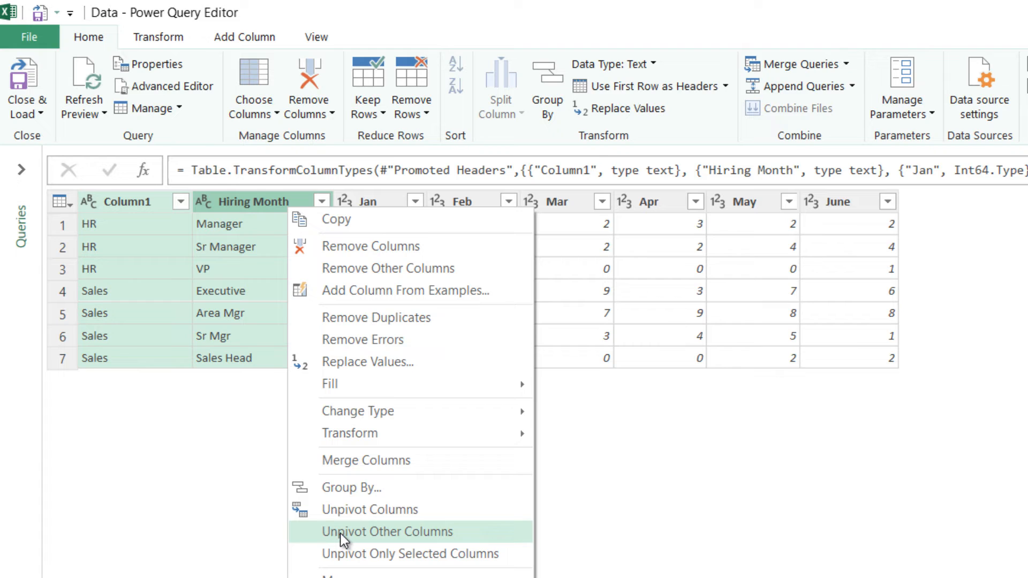
{"action": "left_click", "coordinate": [387, 531]}
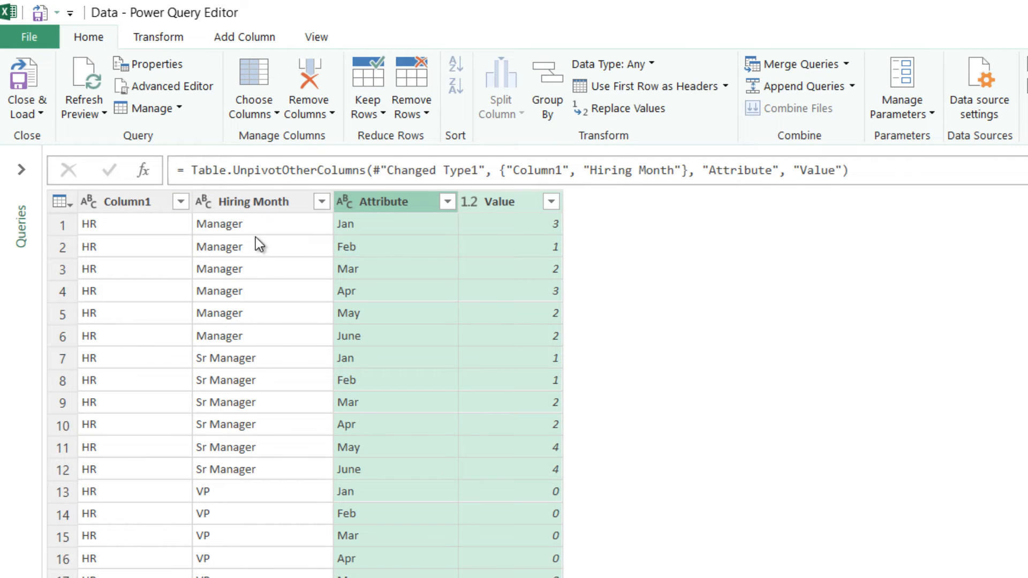
{"action": "mouse_move", "coordinate": [143, 238]}
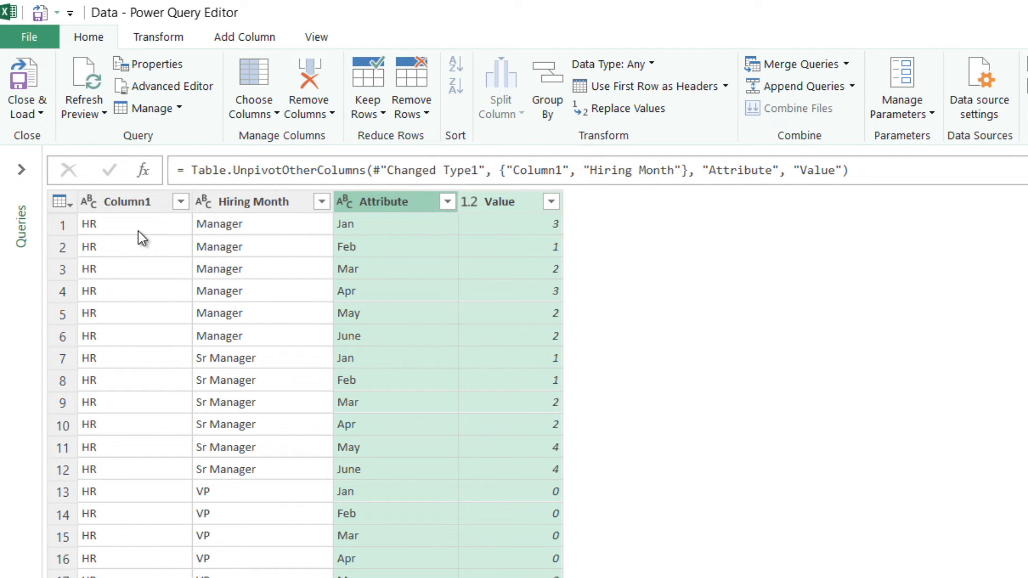
{"action": "left_click", "coordinate": [385, 201]}
{"action": "type", "text": "Hiring Month"}
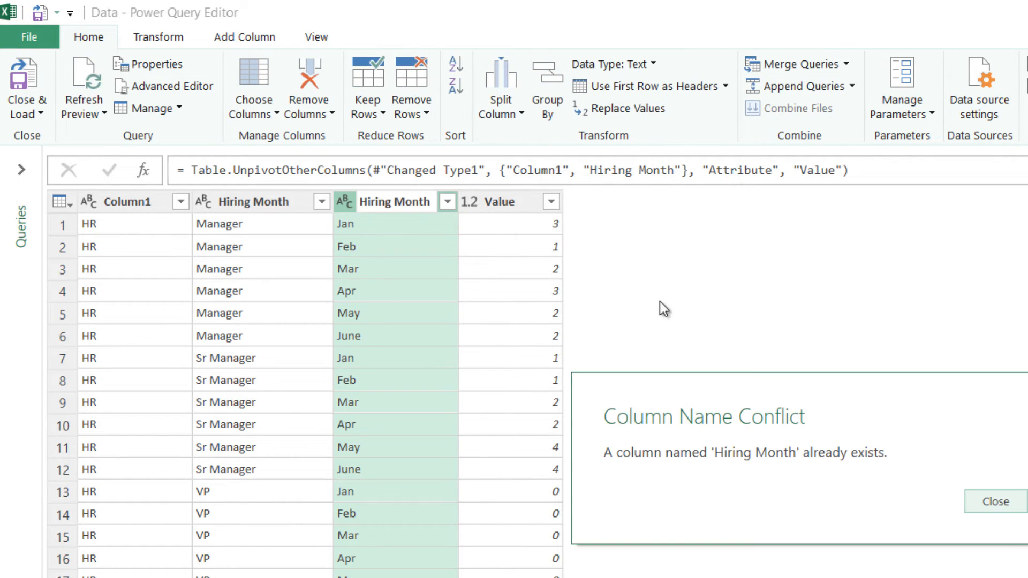
Dismiss the name conflict and rename the columns to Desig, Hiring Month and Hires
{"action": "left_click", "coordinate": [994, 501]}
{"action": "type", "text": "D"}
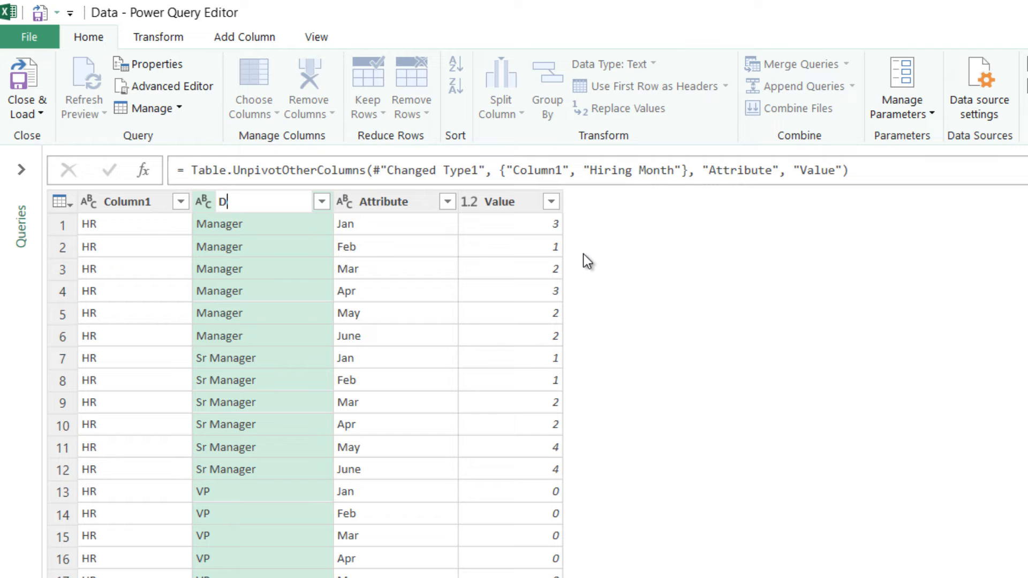
{"action": "type", "text": "esig"}
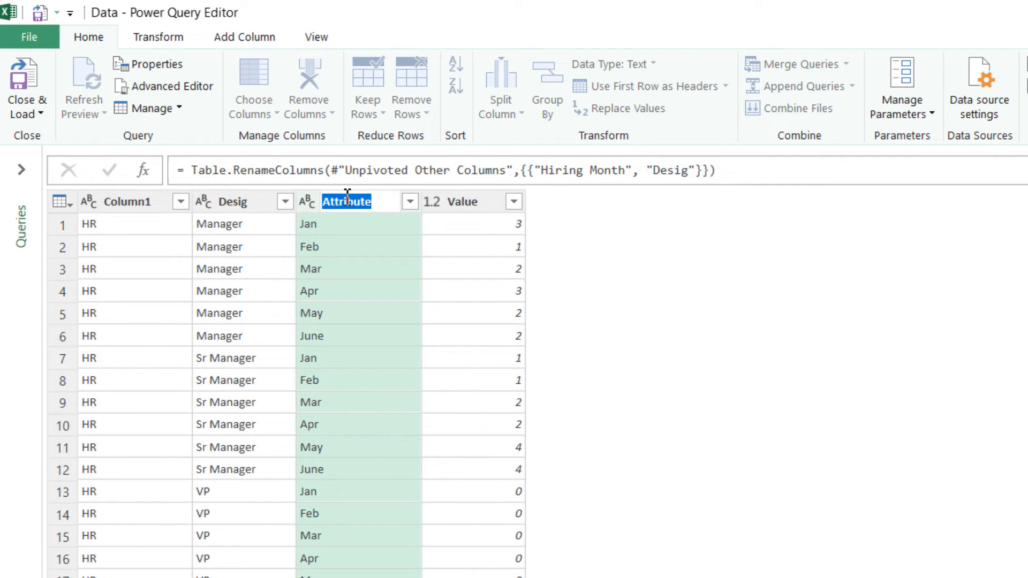
{"action": "type", "text": "Hiring M"}
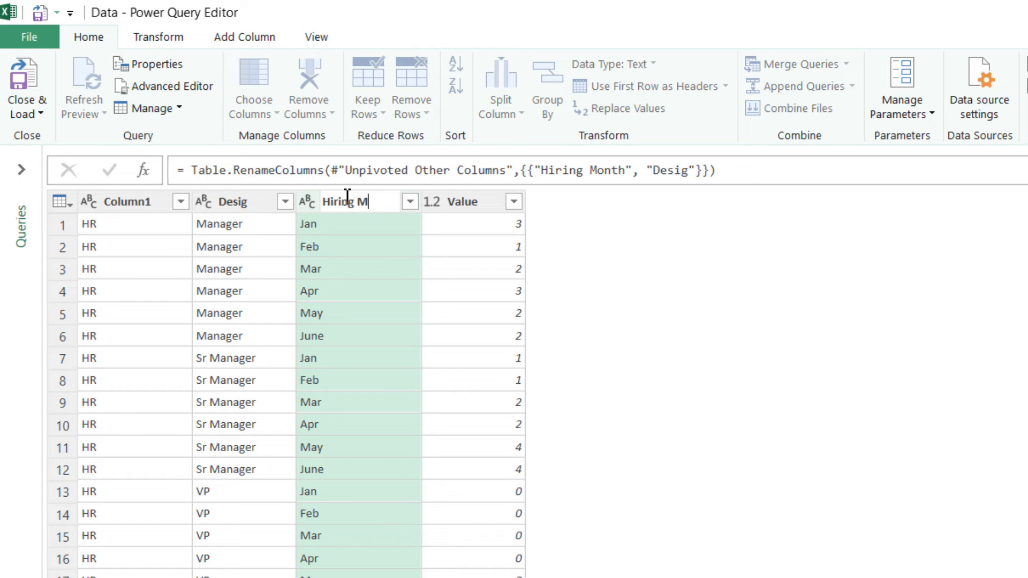
{"action": "key", "text": "Return"}
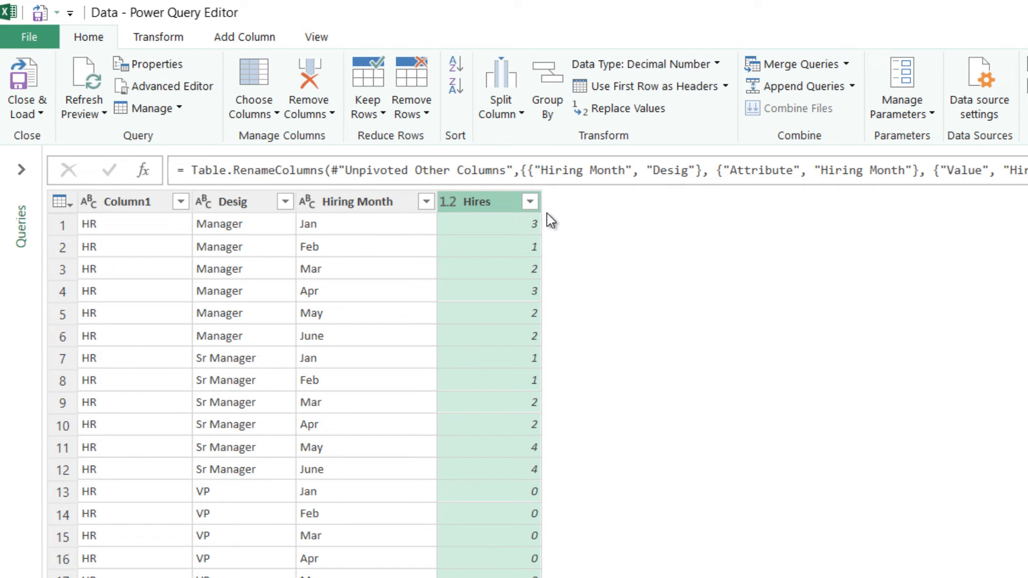
{"action": "mouse_move", "coordinate": [540, 573]}
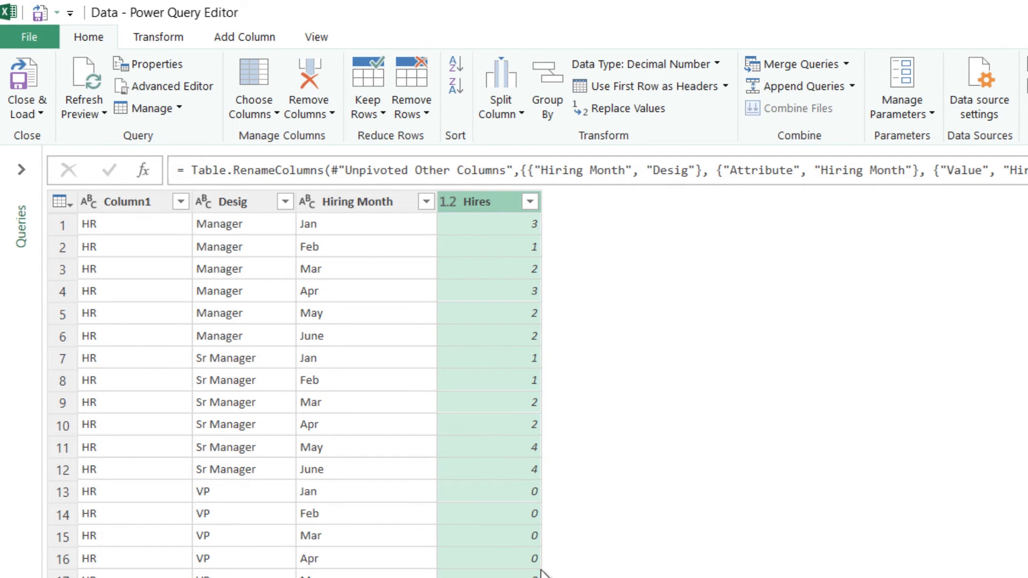
{"action": "mouse_move", "coordinate": [530, 222]}
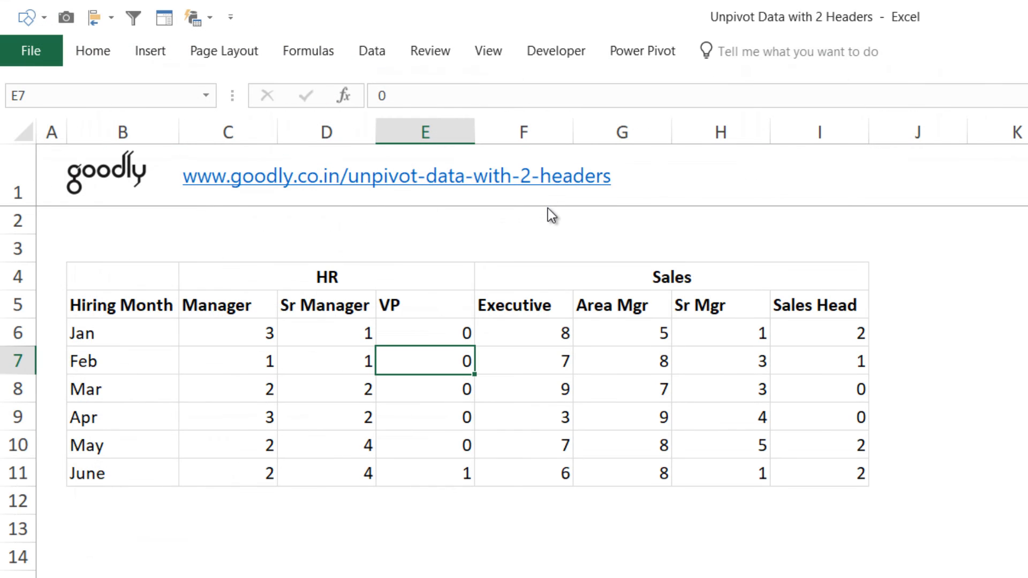
{"action": "mouse_move", "coordinate": [501, 398]}
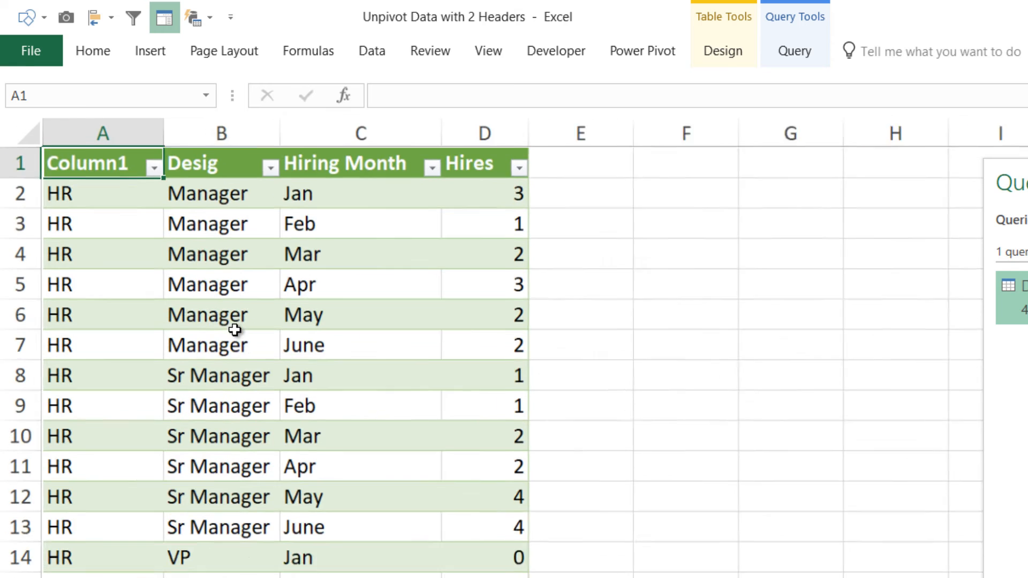
Load the flattened query to a new sheet as a Column1, Desig, Hiring Month, Hires table
{"action": "scroll", "scroll_direction": "down", "scroll_amount": 3}
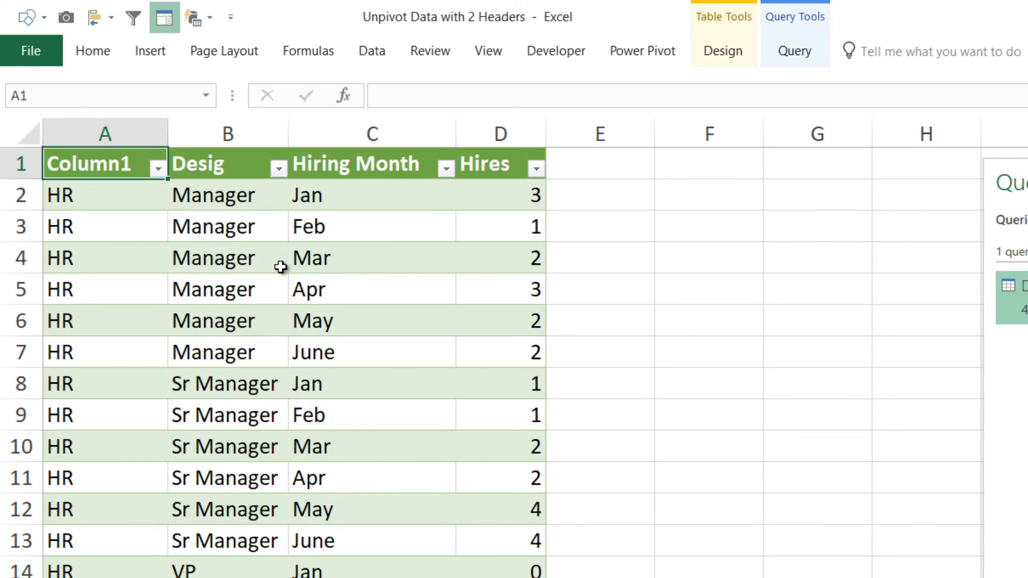
{"action": "mouse_move", "coordinate": [86, 164]}
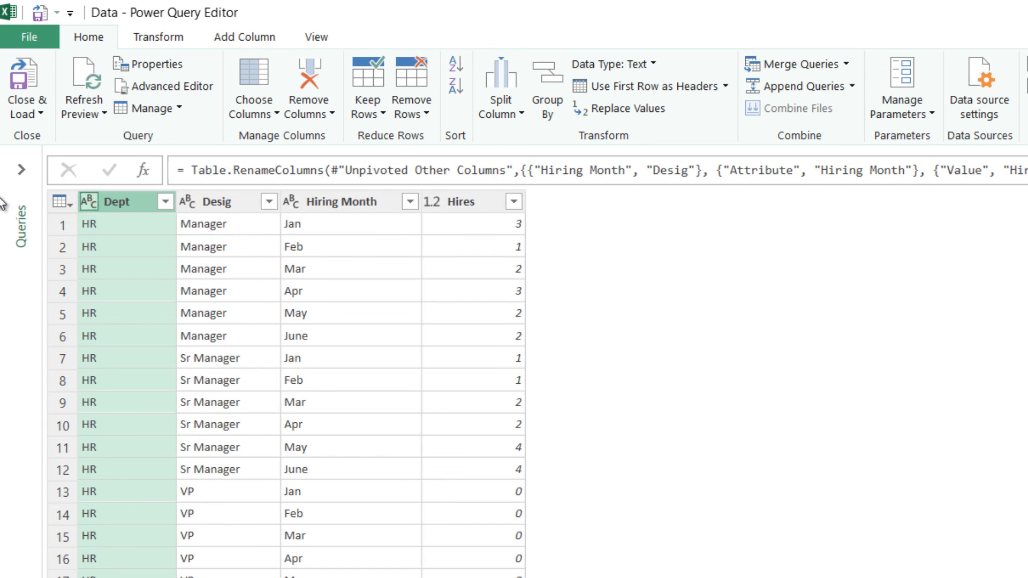
Rename Column1 to Dept and load the query back into Excel
{"action": "left_click", "coordinate": [26, 86]}
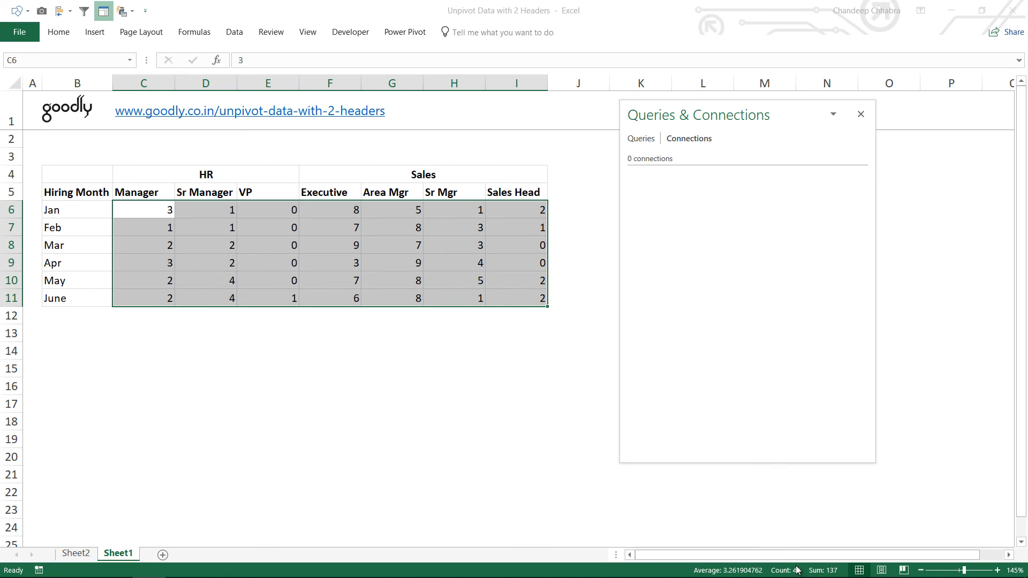
Switch to Sheet2 showing the 42-row Dept, Desig, Hiring Month, Hires table
{"action": "left_click", "coordinate": [74, 552]}
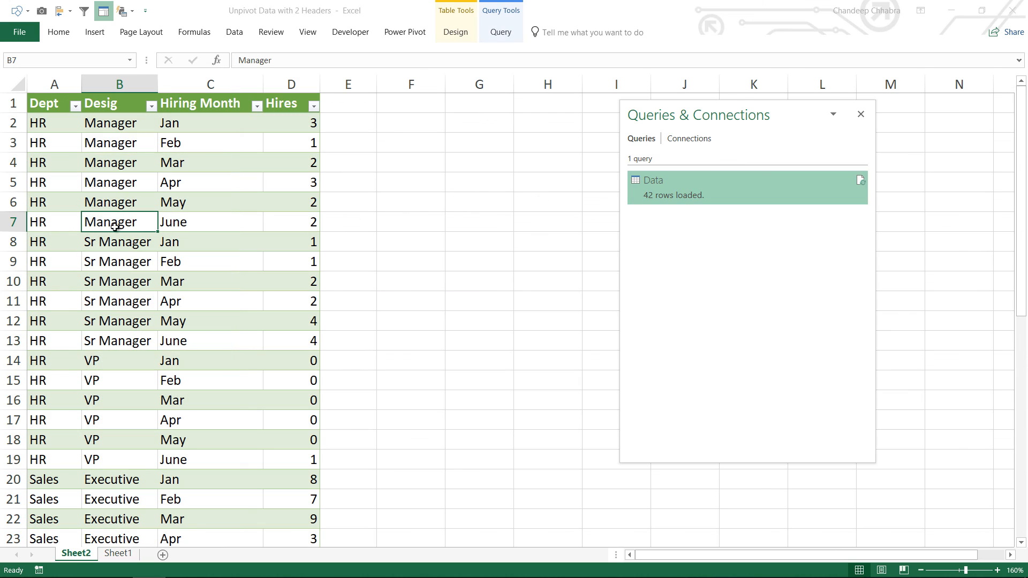
{"action": "mouse_move", "coordinate": [234, 243]}
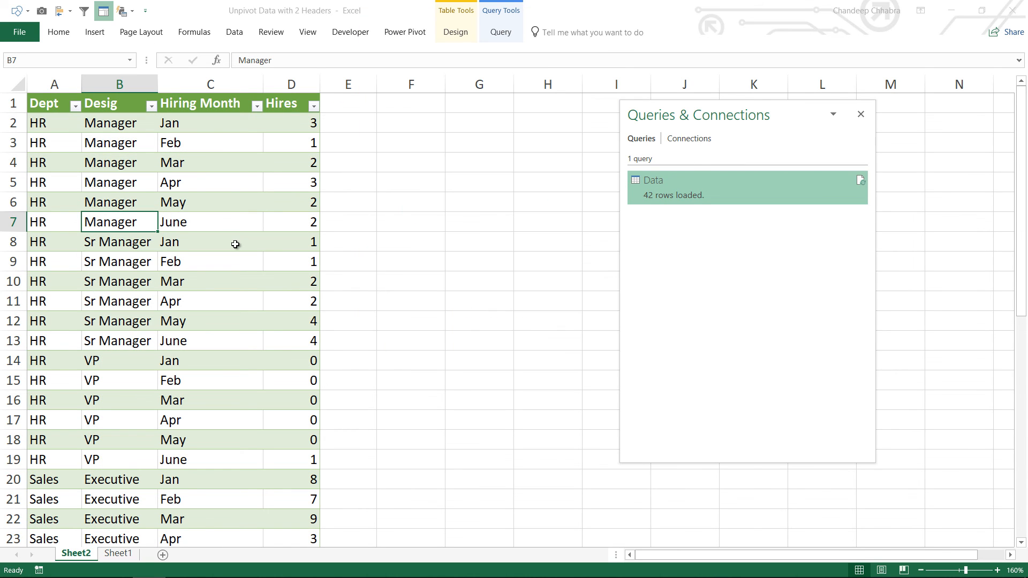